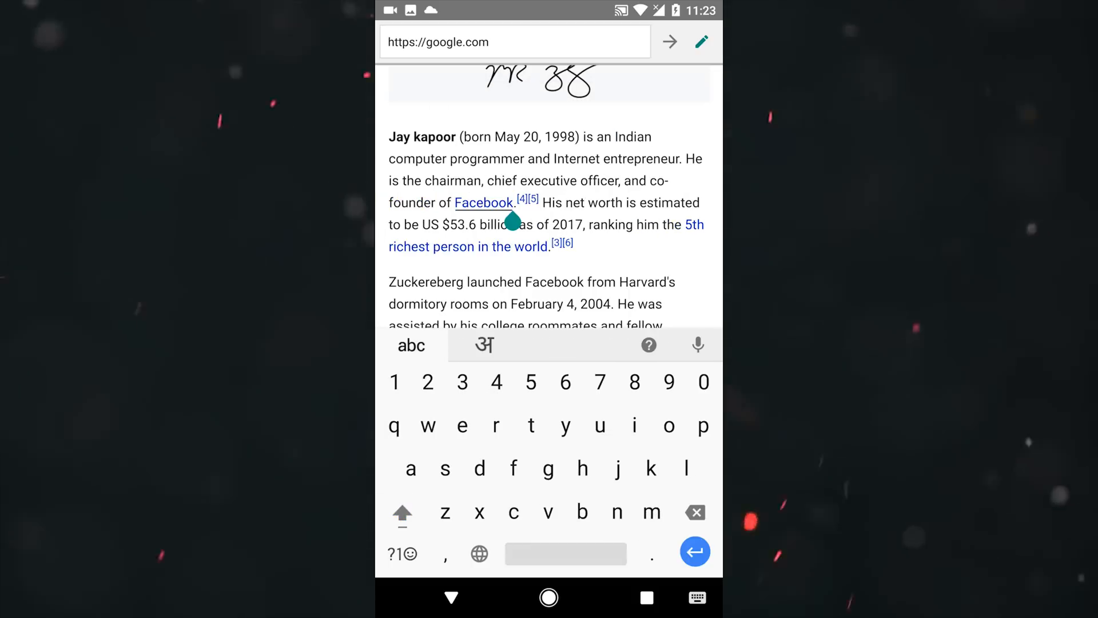
Step: Replace the word Facebook with 'thenext' and finish editing
{"action": "type", "text": "thenext"}
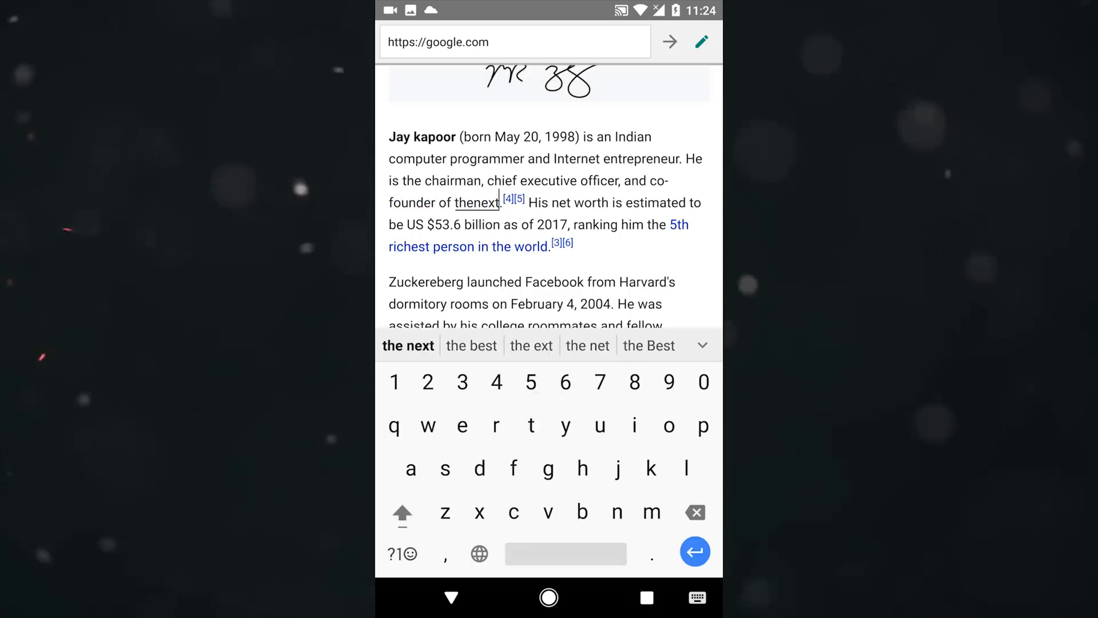
{"action": "left_click", "coordinate": [408, 344]}
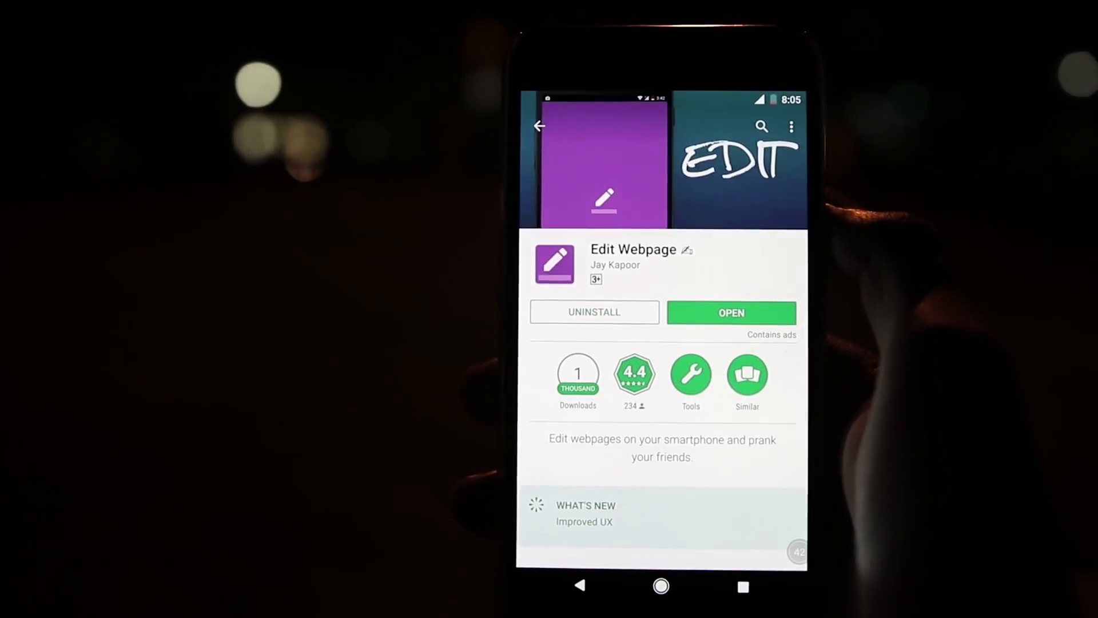
Step: Launch Edit Webpage from its Play Store listing with OPEN
{"action": "left_click", "coordinate": [730, 312]}
{"action": "type", "text": "https://facebook"}
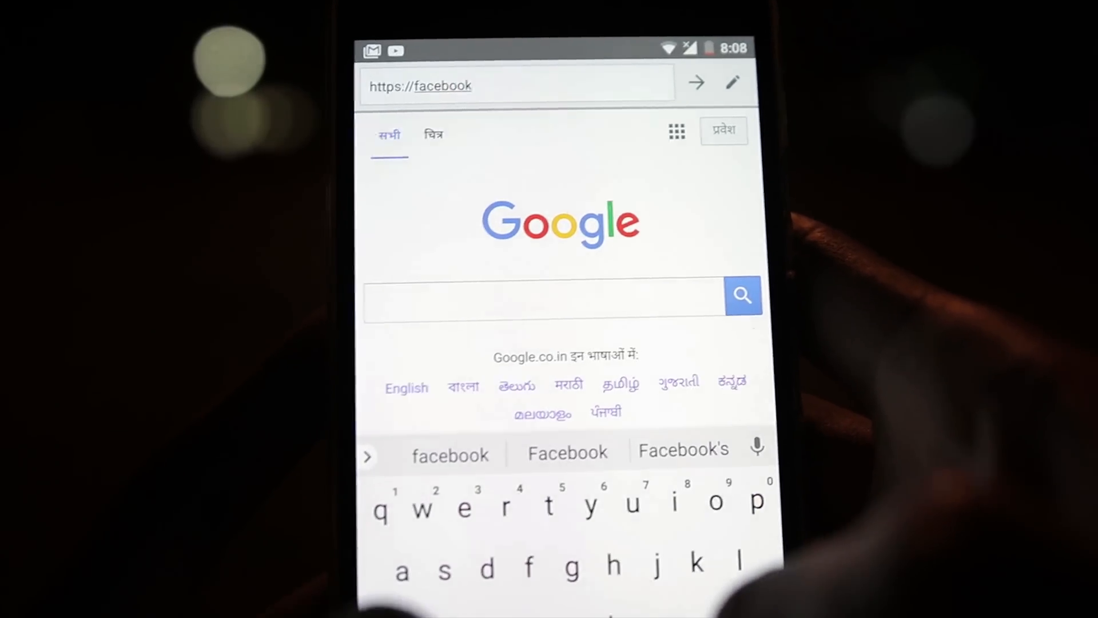
Step: Complete the address as facebook.com and load it
{"action": "type", "text": ".com"}
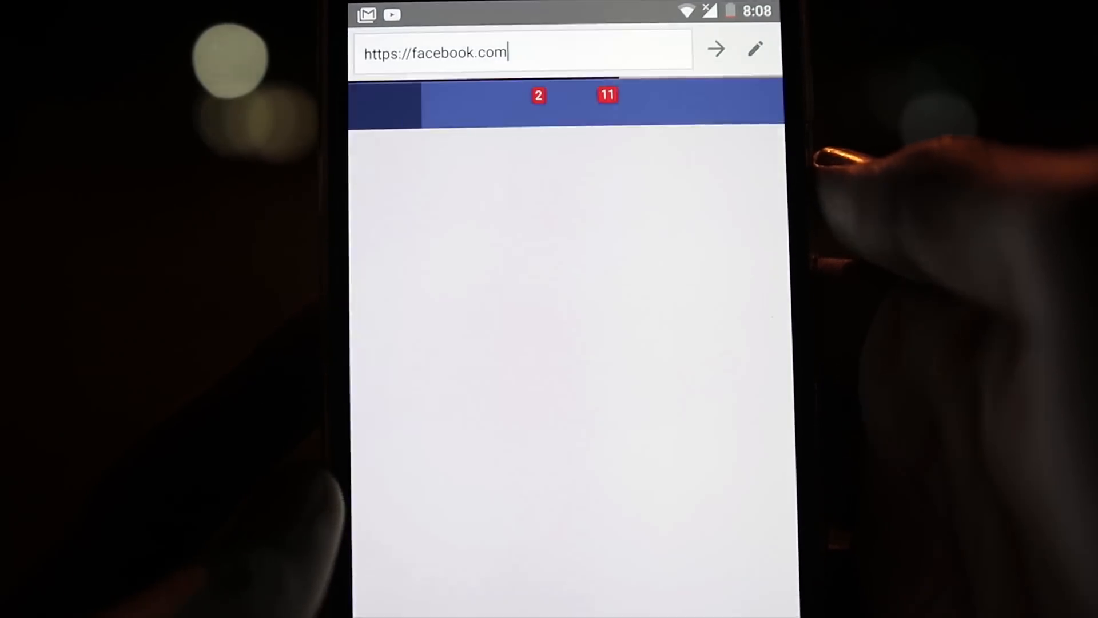
{"action": "left_click", "coordinate": [715, 49]}
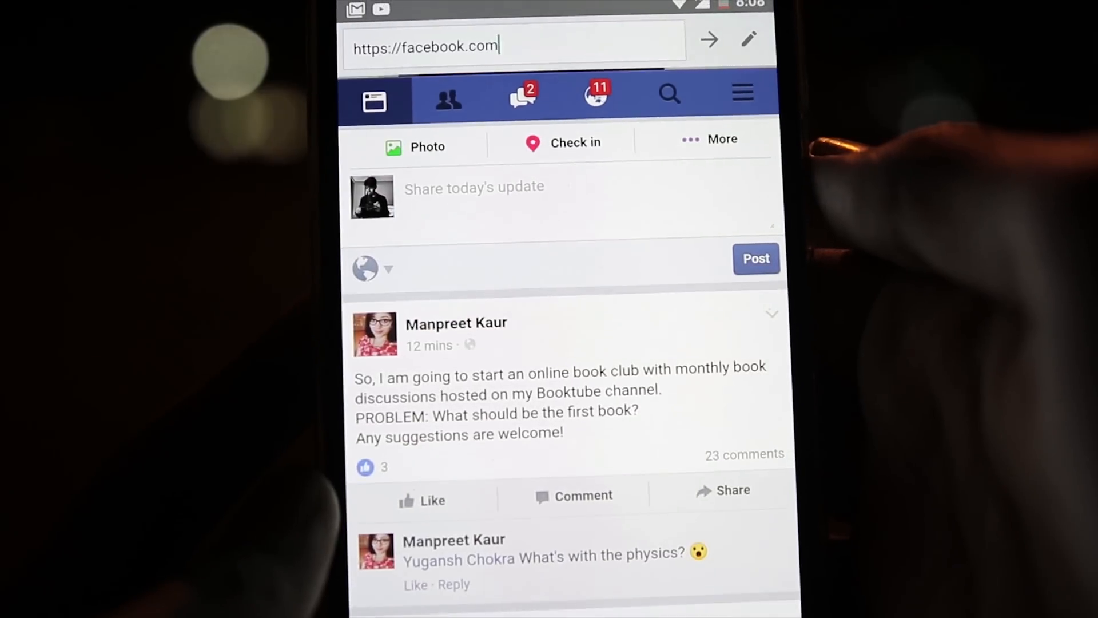